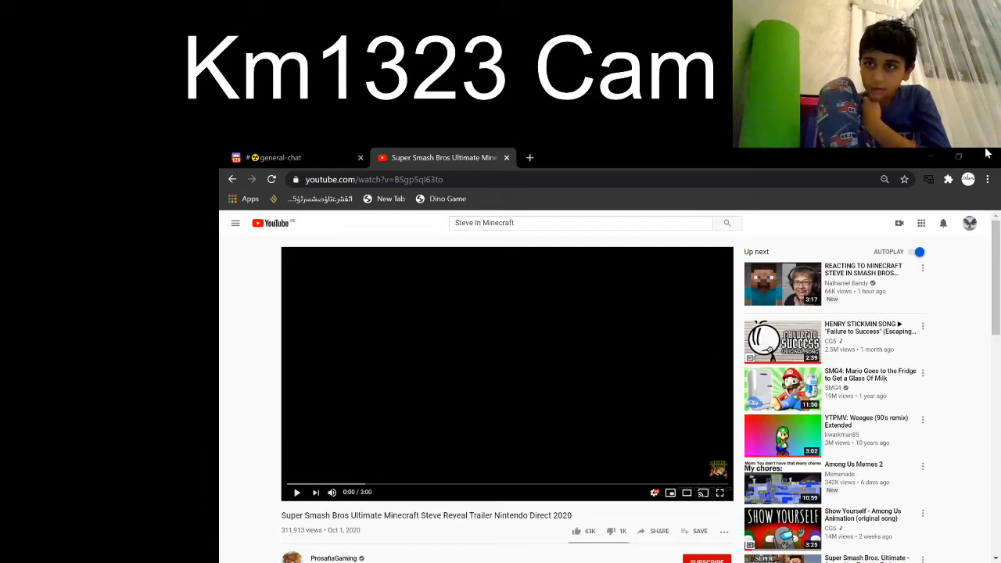
mouse_move(588, 416)
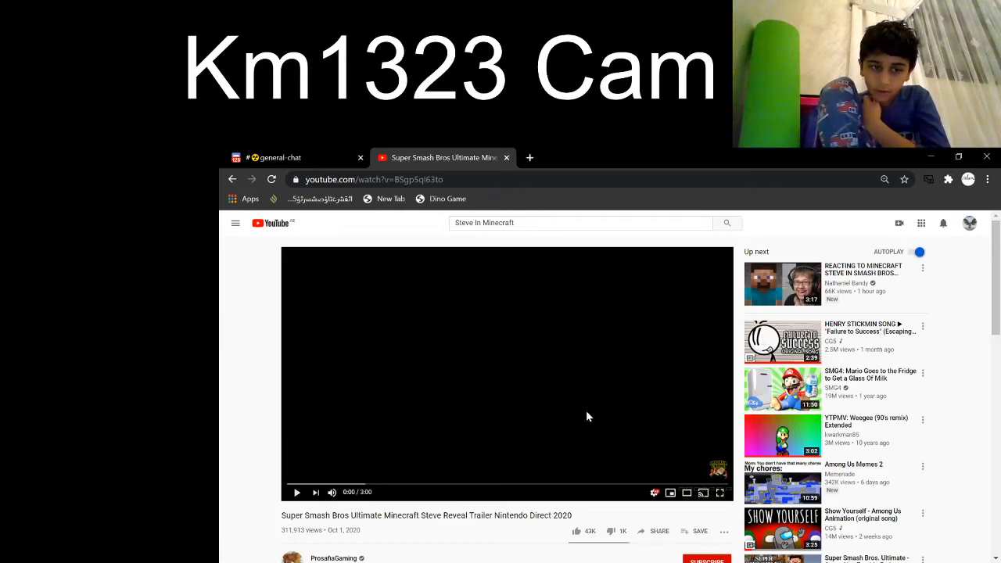
Start playing the Super Smash Bros. Ultimate Minecraft Steve reveal trailer.
click(297, 491)
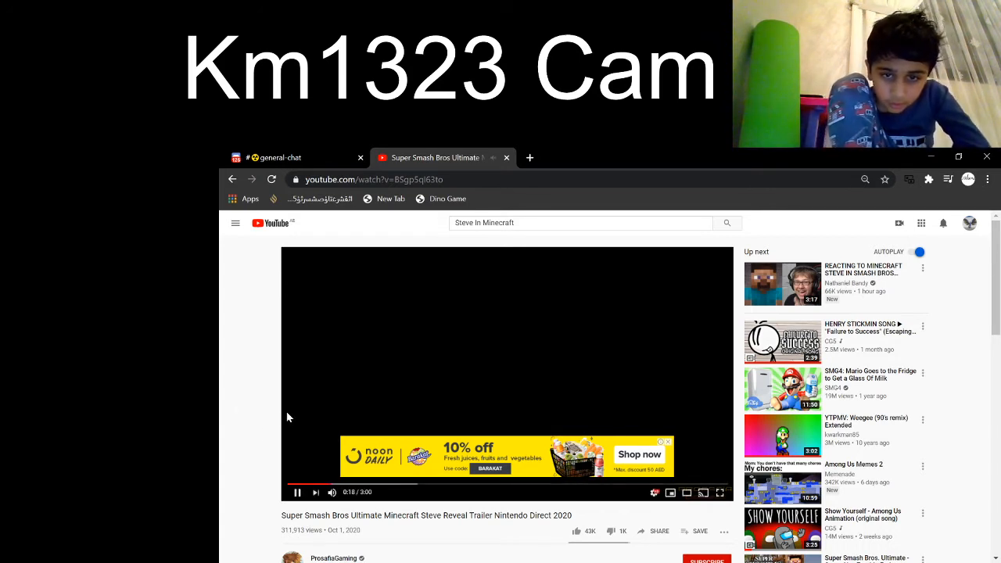
mouse_move(263, 446)
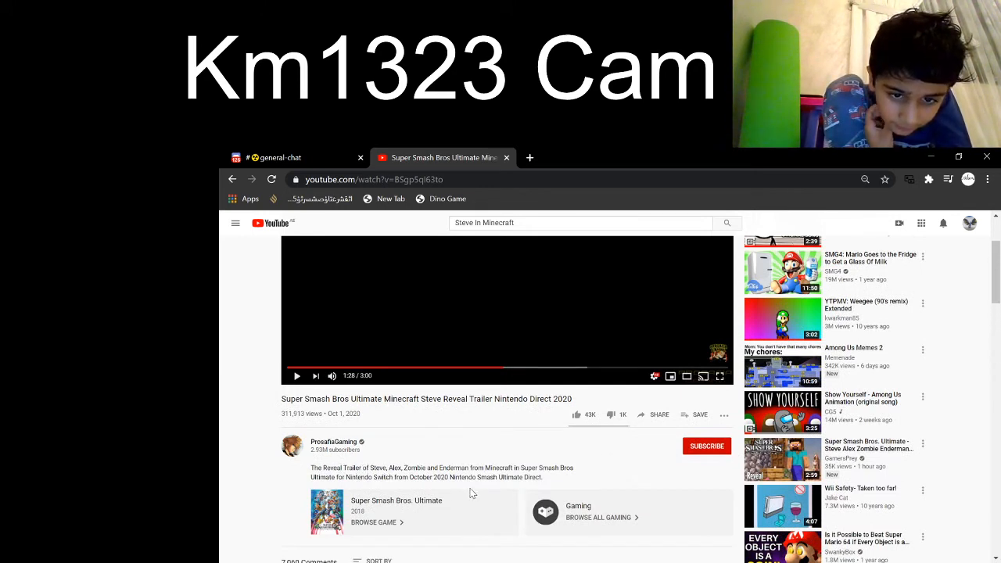
mouse_move(321, 447)
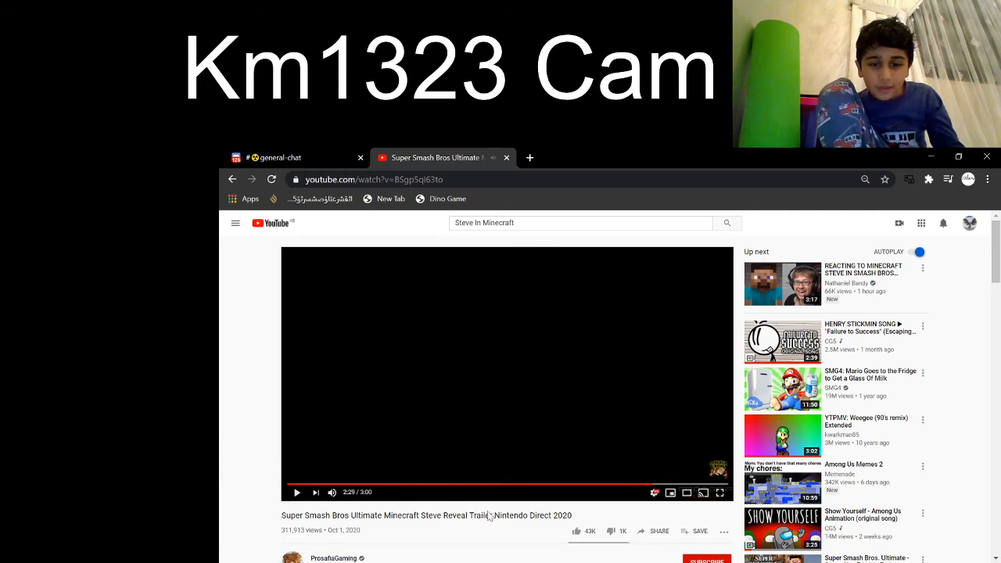
Scroll down past the finished trailer to read its comments section.
scroll(down, 3)
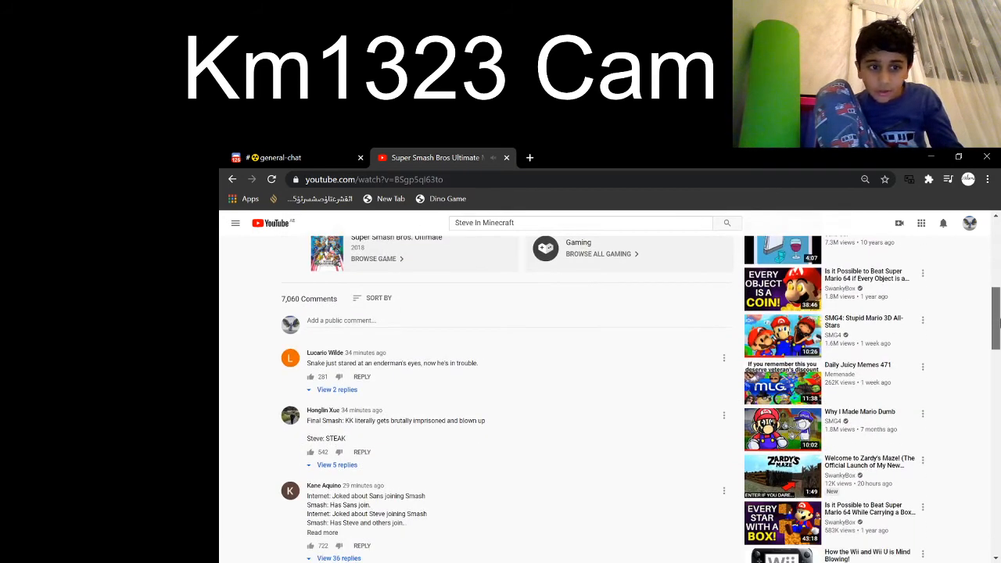
scroll(down, 3)
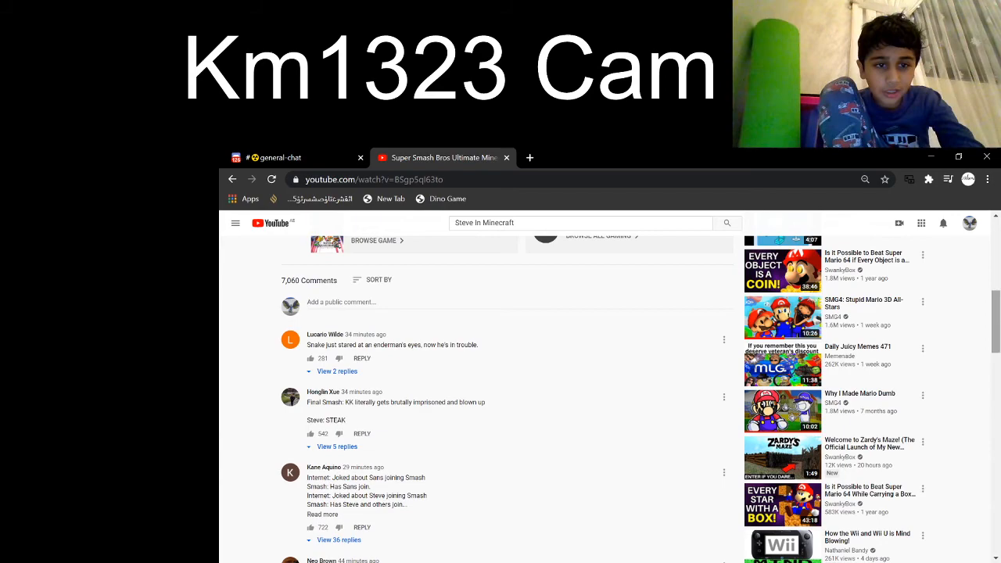
scroll(down, 3)
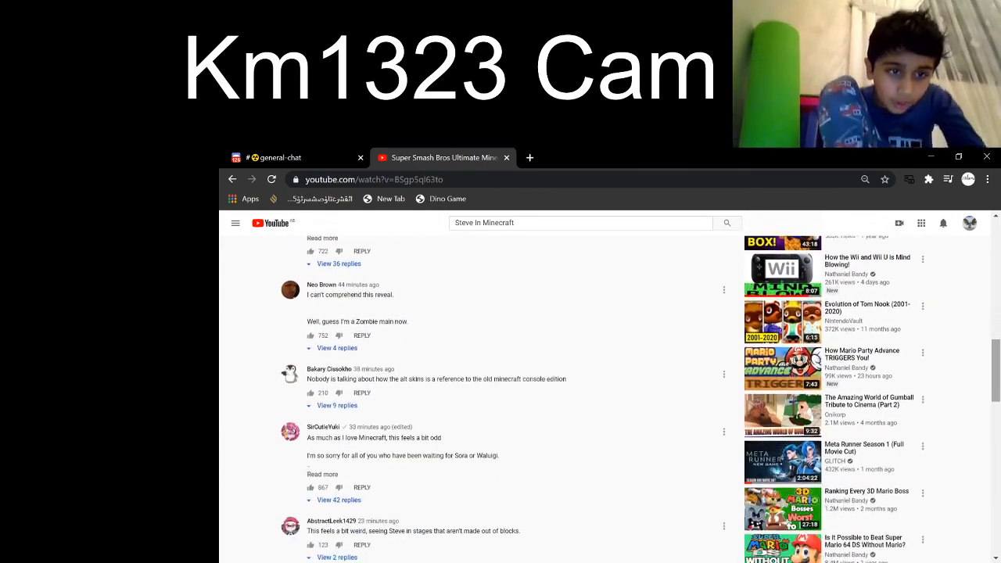